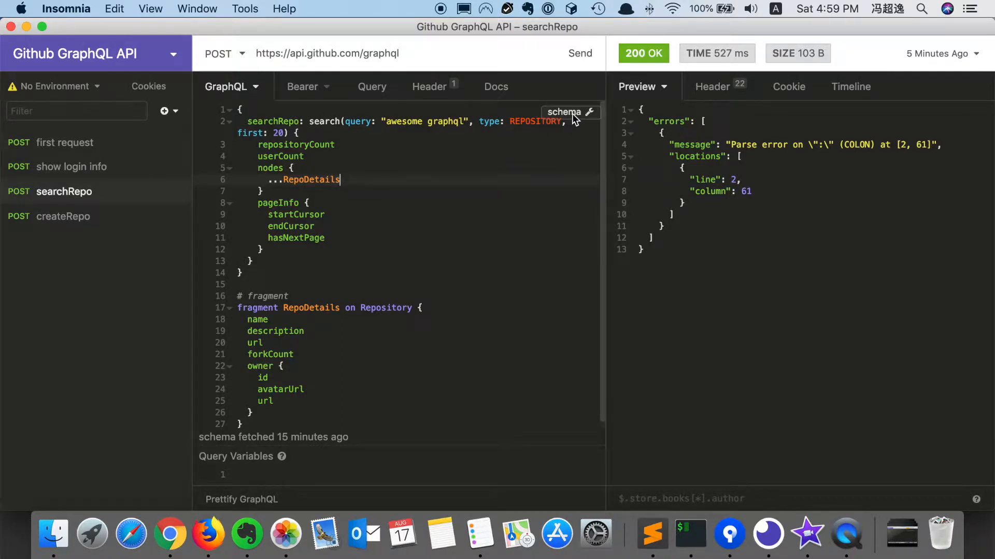
# - Refresh the searchRepo GraphQL schema from the schema menu, then dismiss the menu
pyautogui.click(563, 112)
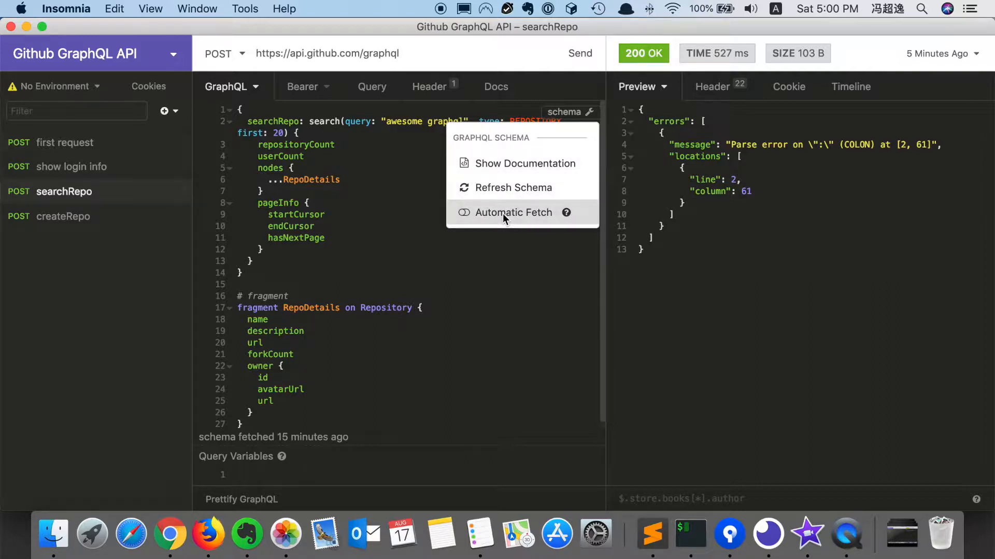
pyautogui.moveTo(514, 188)
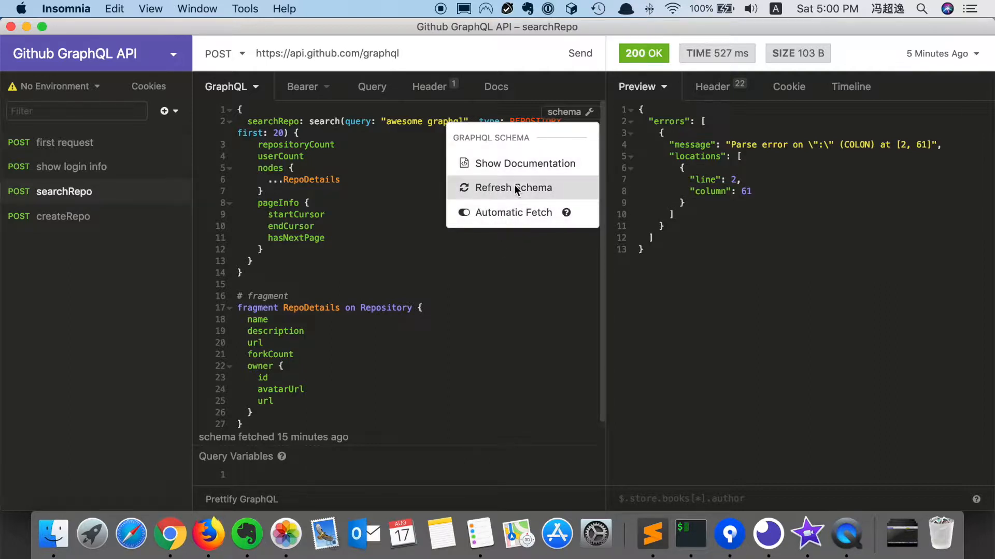
pyautogui.click(513, 187)
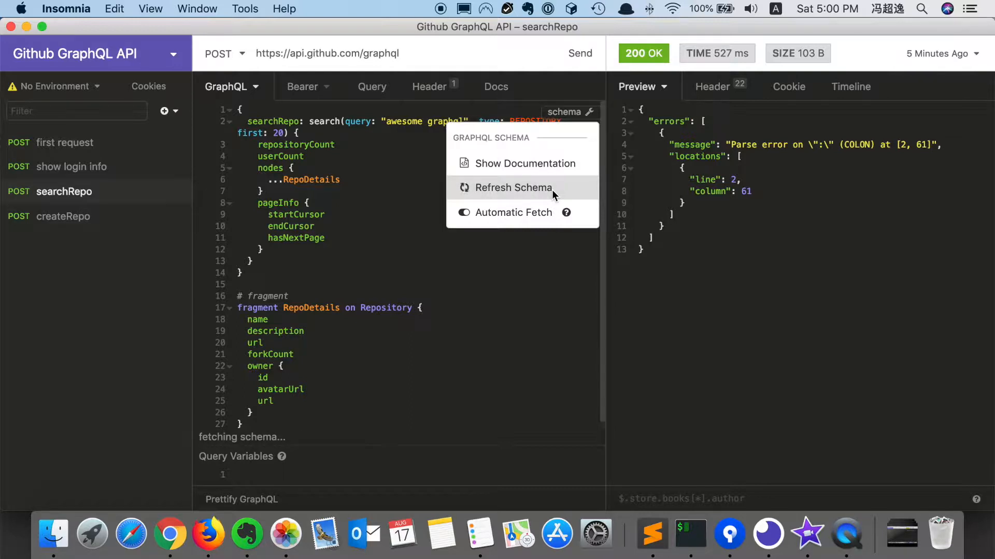
pyautogui.moveTo(311, 62)
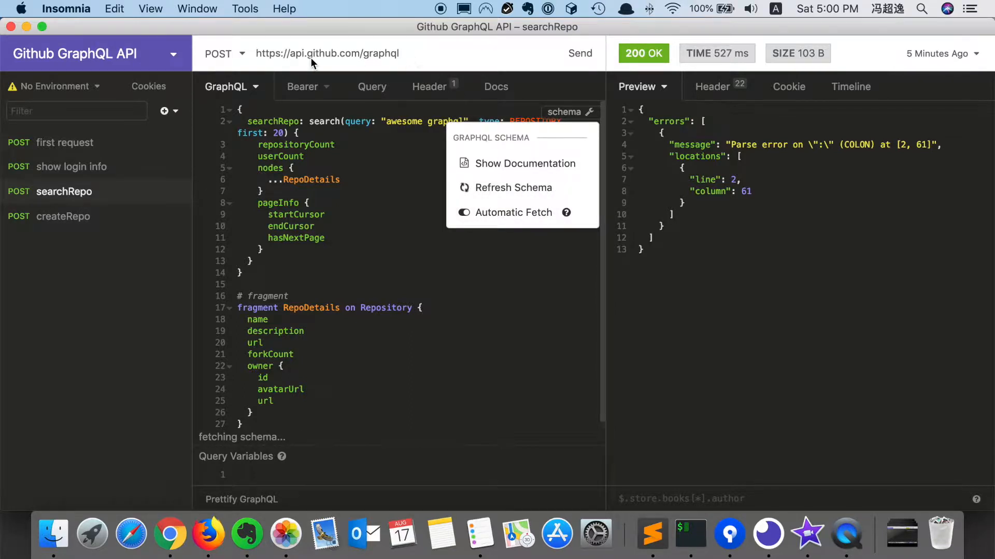
pyautogui.click(347, 96)
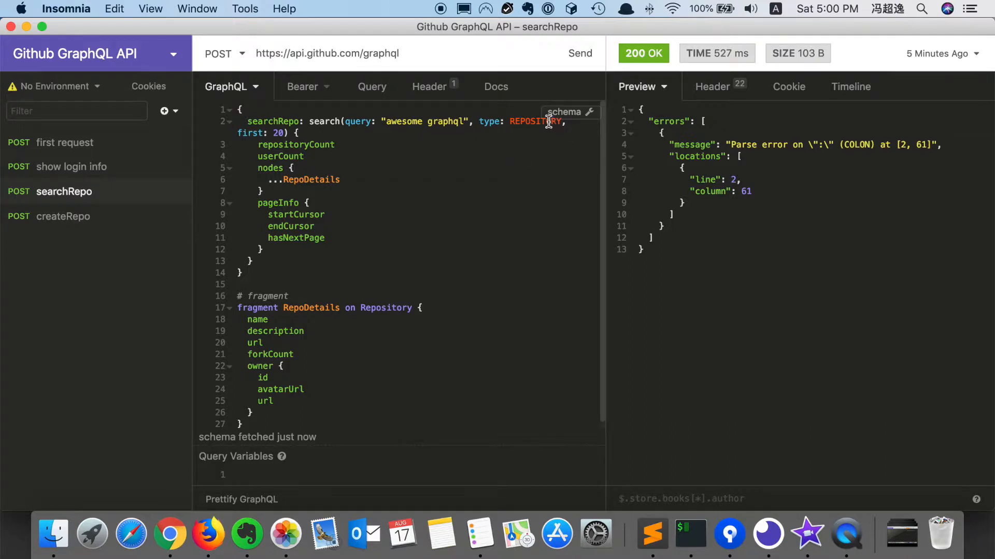
# - Show the schema documentation's Query root fields, then bring Chrome's GraphQL Explorer forward
pyautogui.click(568, 112)
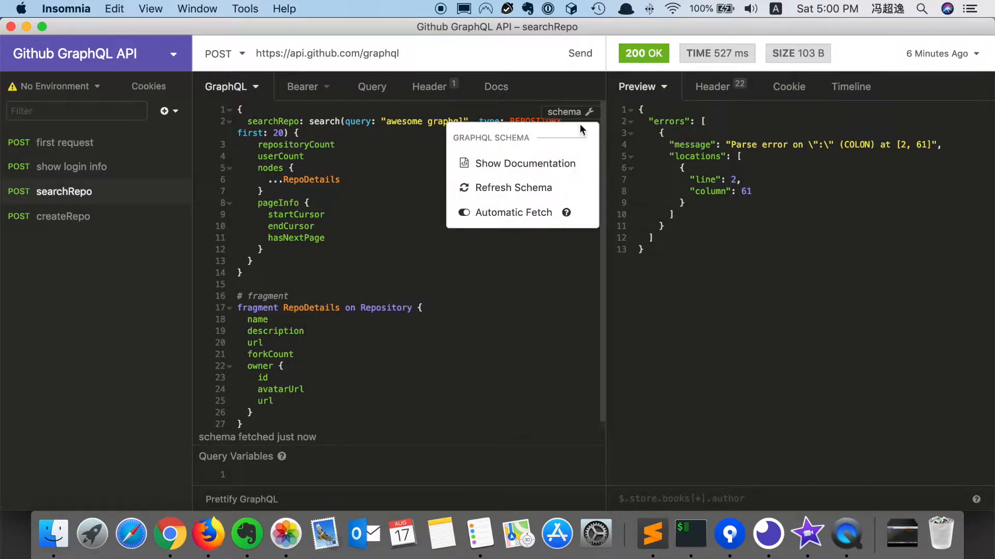
pyautogui.click(525, 164)
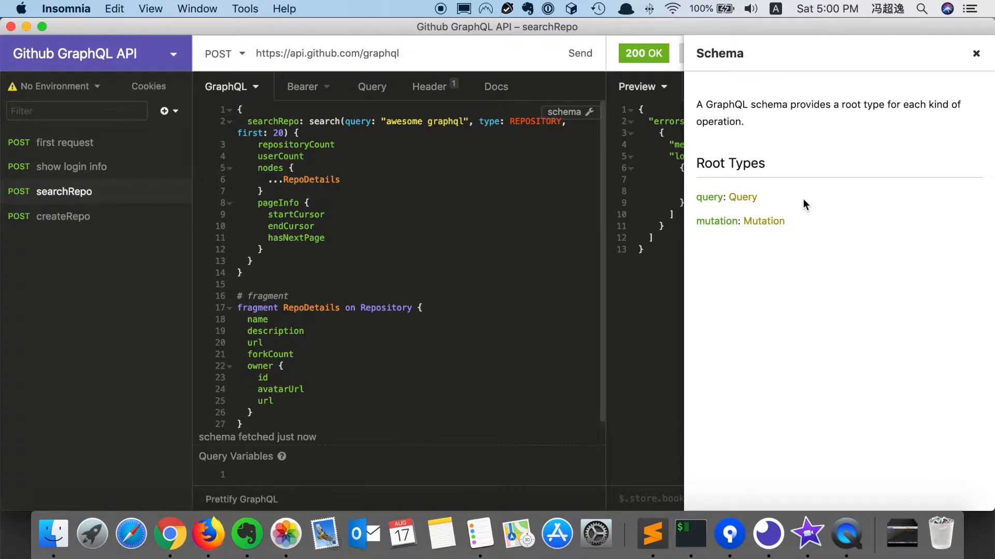
pyautogui.moveTo(743, 198)
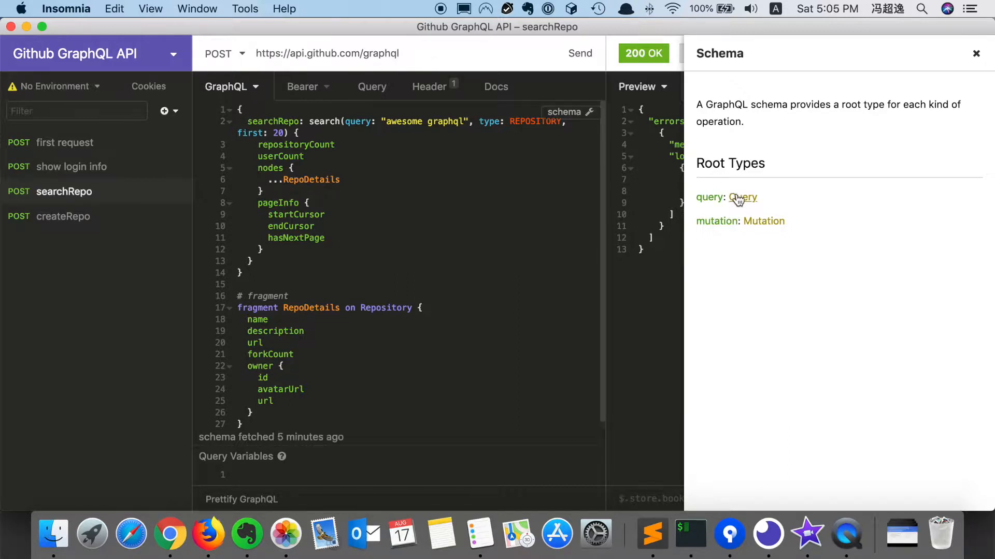
pyautogui.click(742, 197)
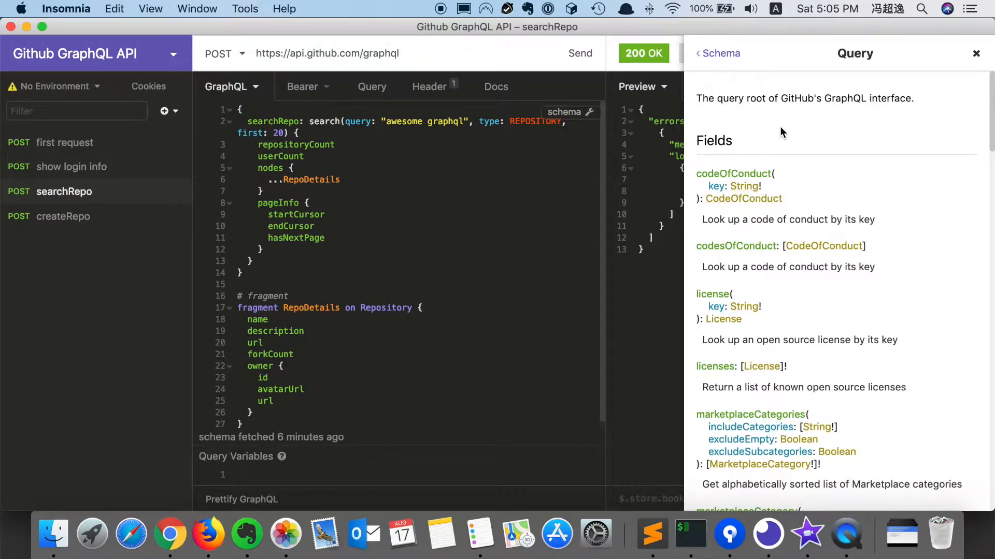
pyautogui.click(169, 535)
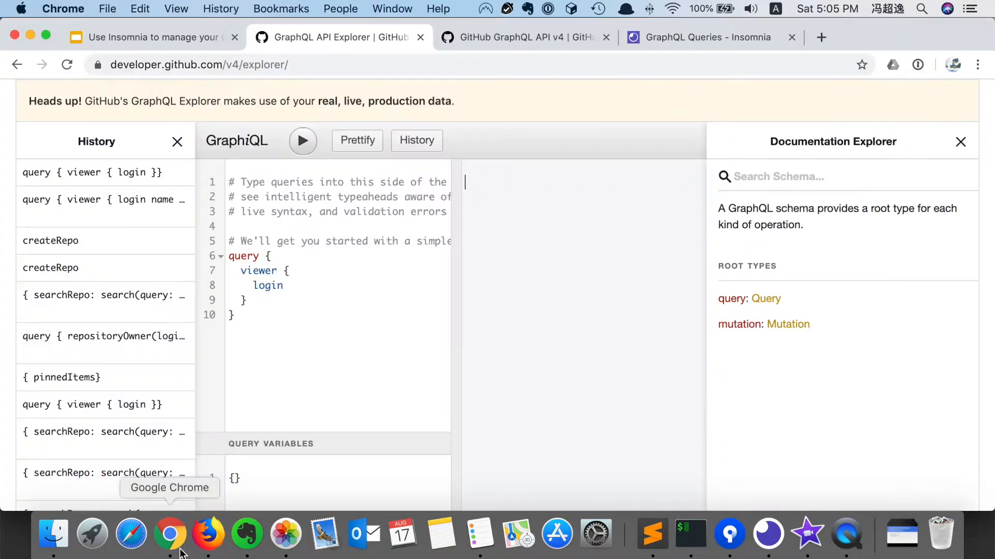
pyautogui.moveTo(369, 44)
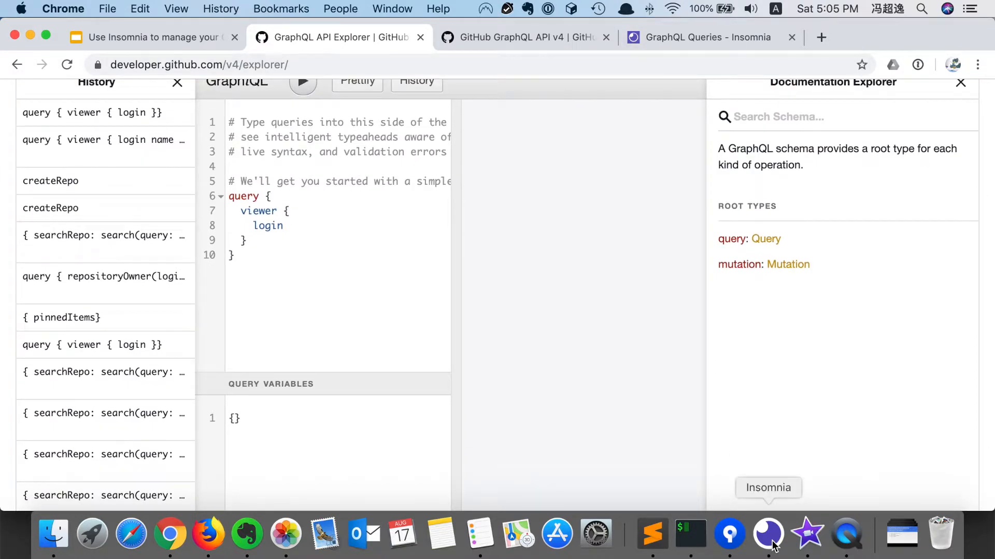
# - Return to Insomnia from Chrome's GraphQL API Explorer via the Dock
pyautogui.click(768, 533)
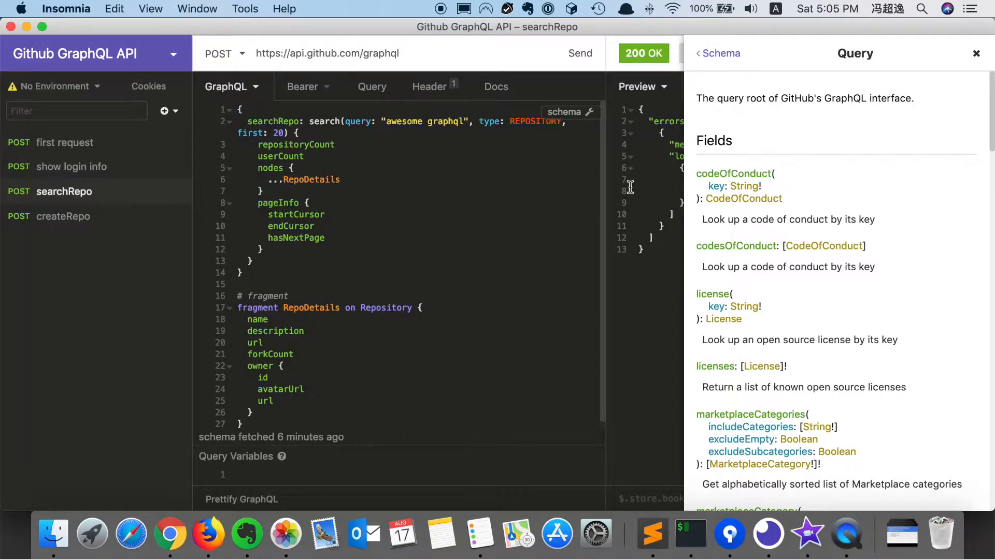
pyautogui.moveTo(455, 174)
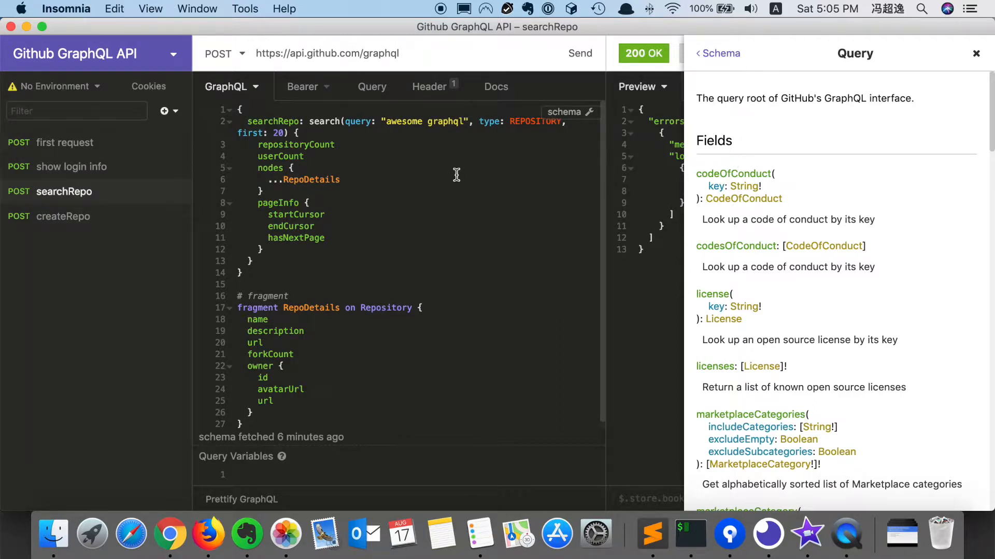
pyautogui.moveTo(639, 106)
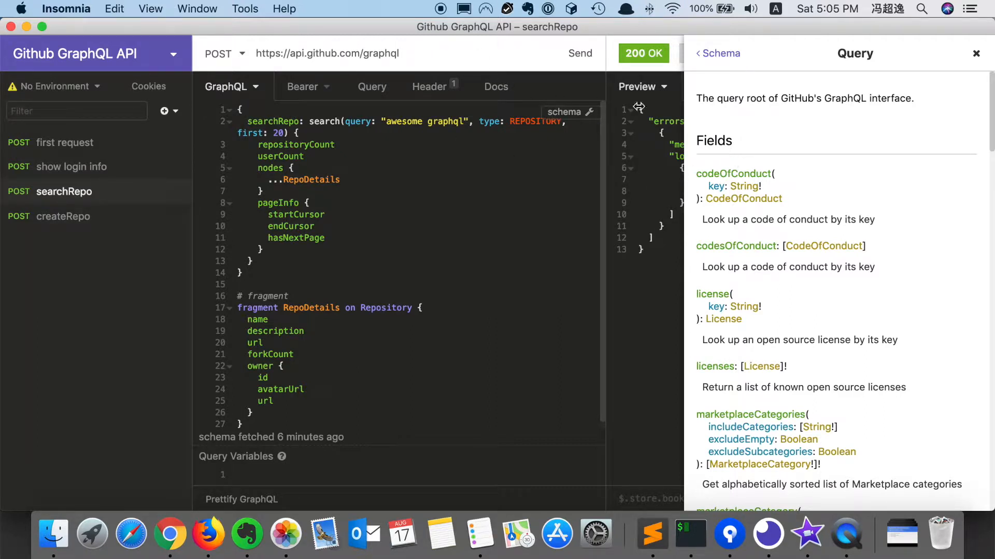
pyautogui.moveTo(693, 128)
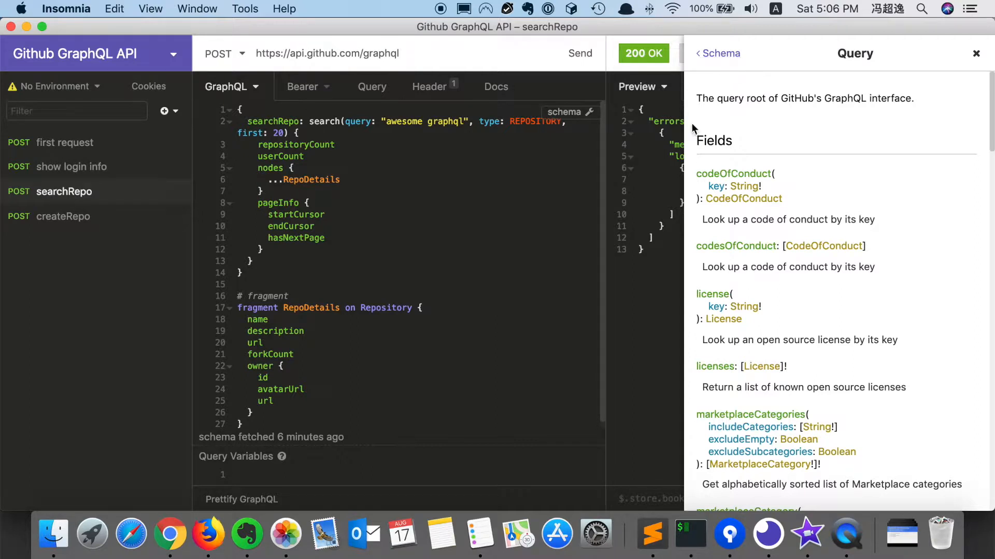
pyautogui.moveTo(409, 276)
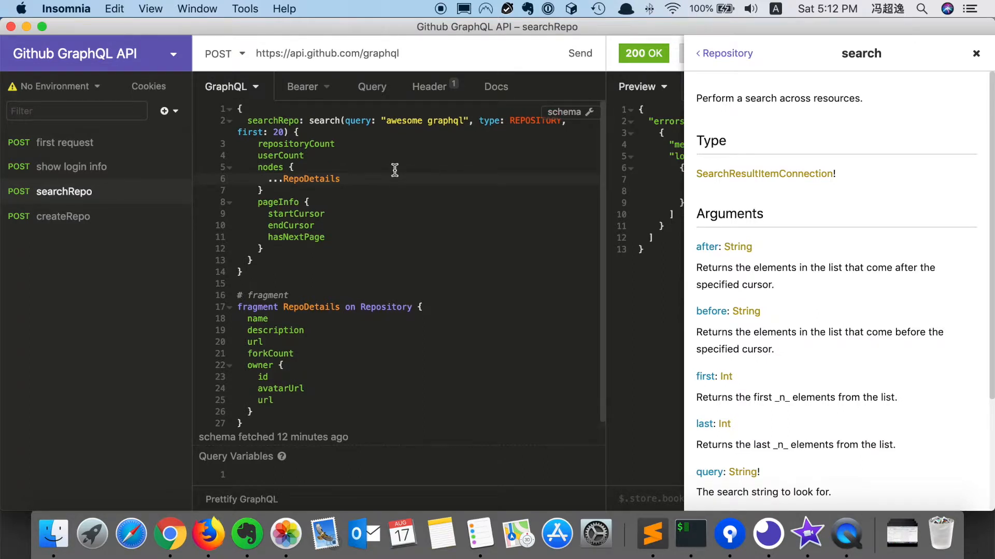
pyautogui.moveTo(328, 120)
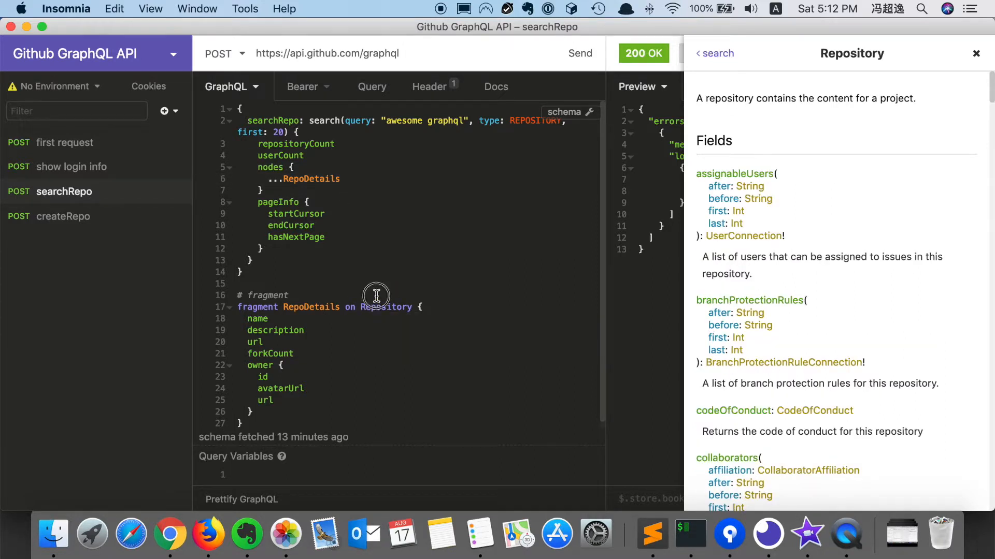
pyautogui.moveTo(385, 307)
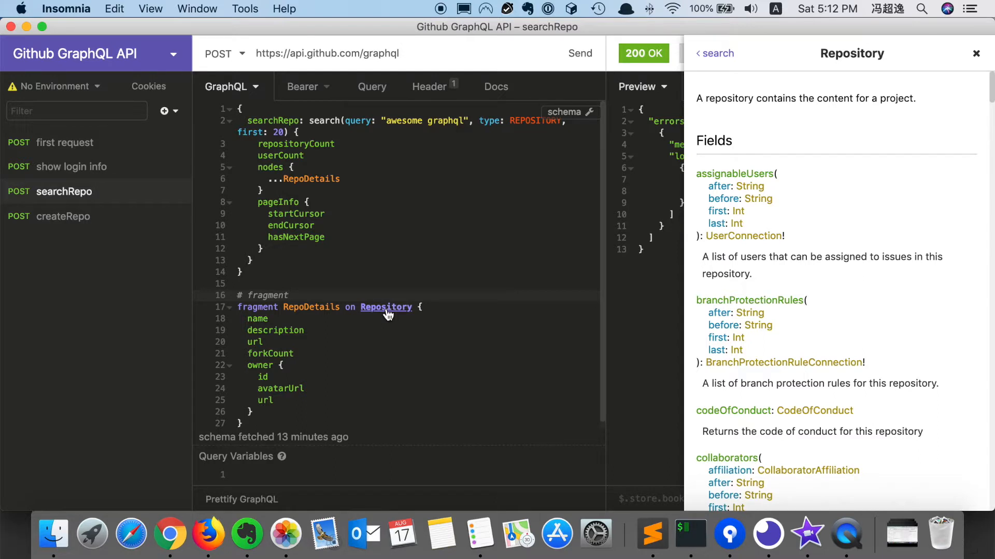
pyautogui.moveTo(385, 307)
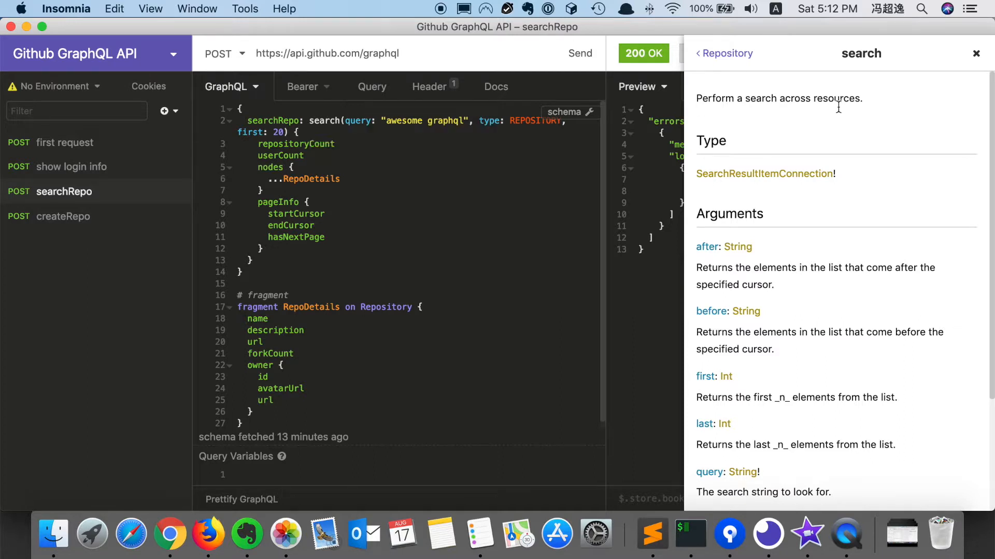
pyautogui.moveTo(867, 61)
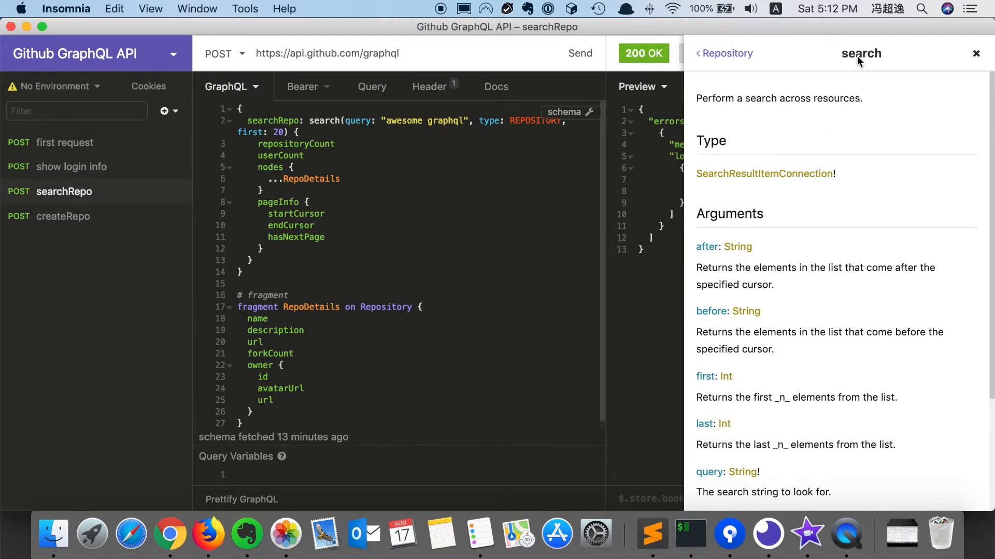
pyautogui.moveTo(768, 208)
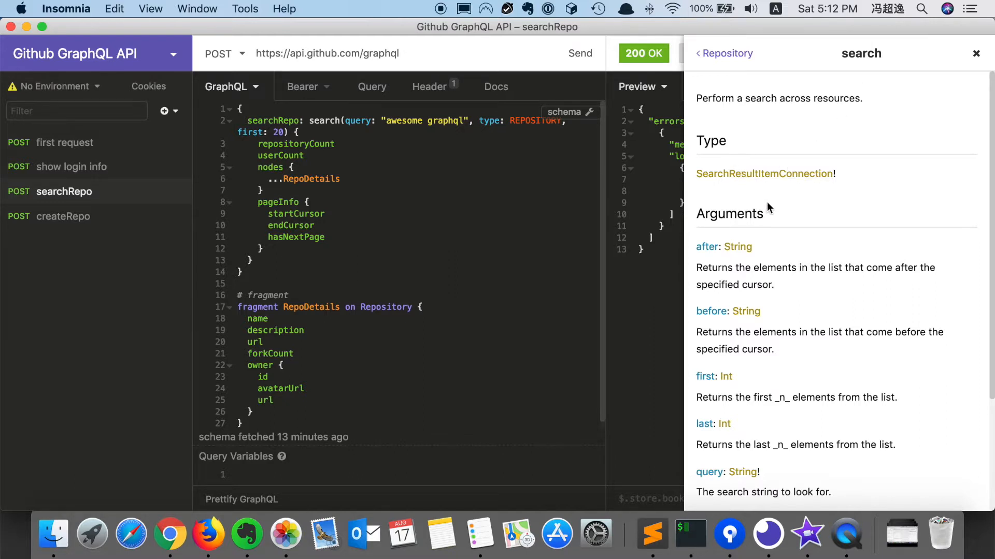
pyautogui.moveTo(386, 307)
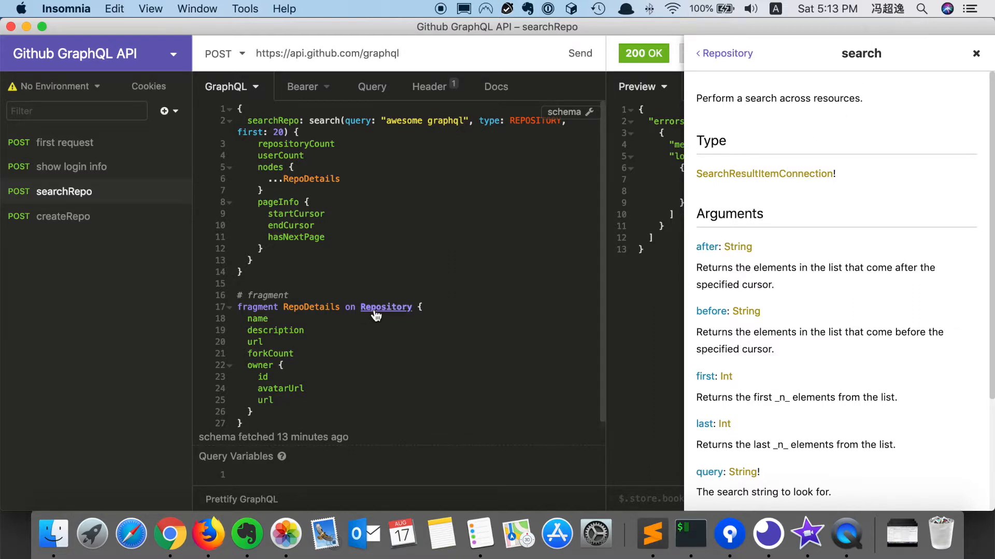
# - Open the Repository type's documentation from the query editor
pyautogui.click(385, 307)
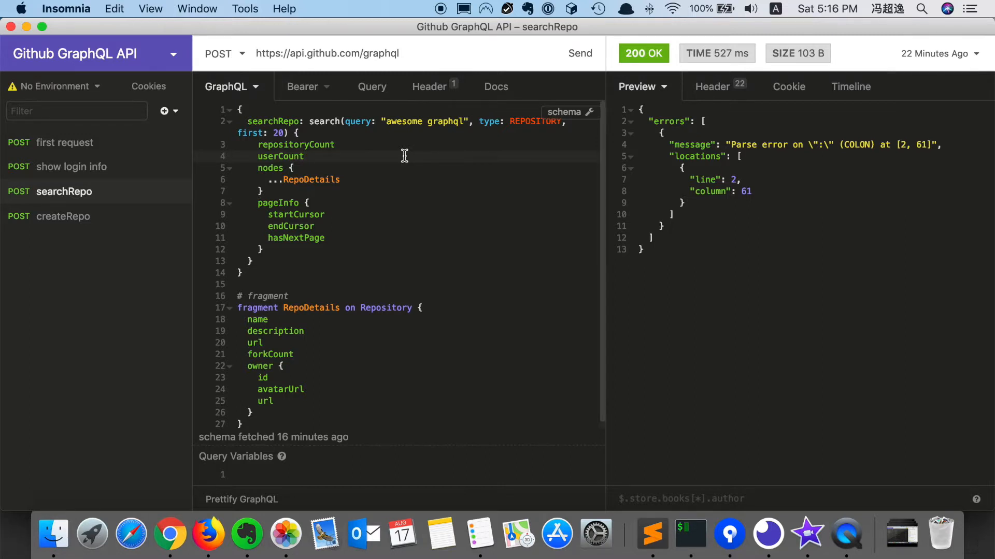
# - Retype the REPOSITORY search type in the searchRepo query using autocomplete
pyautogui.click(304, 156)
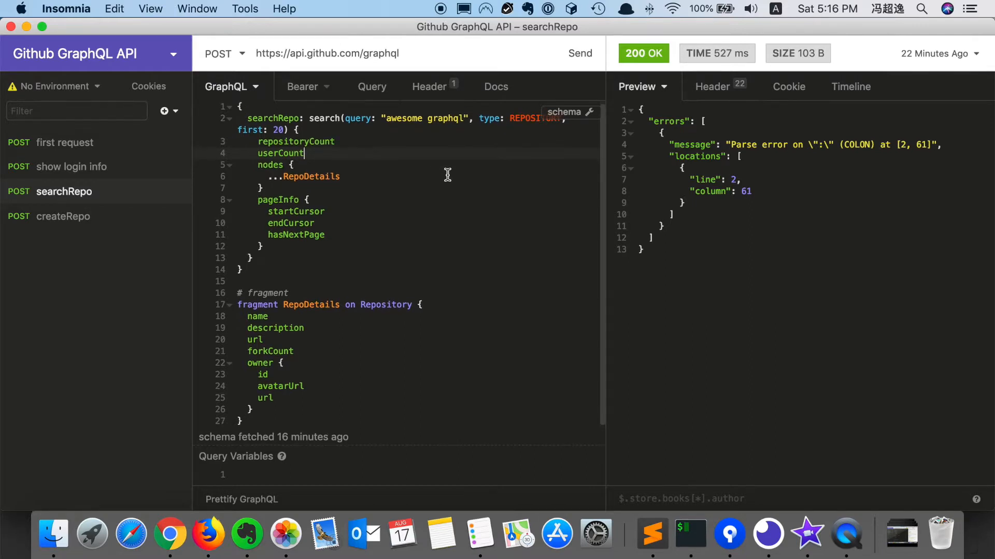
pyautogui.moveTo(281, 153)
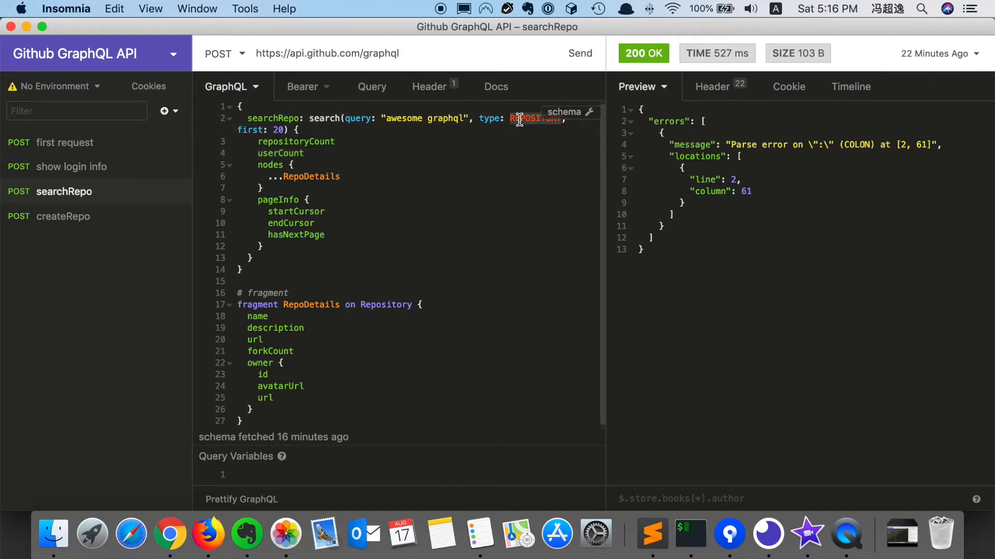
pyautogui.write('REPO')
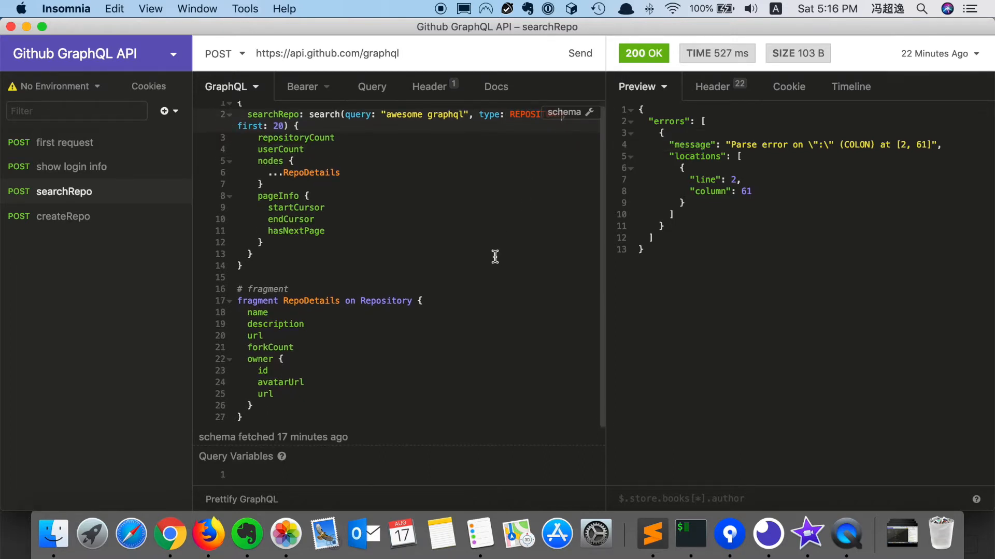
# - Prettify the searchRepo query, removing the fragment comment, and send the request
pyautogui.click(241, 499)
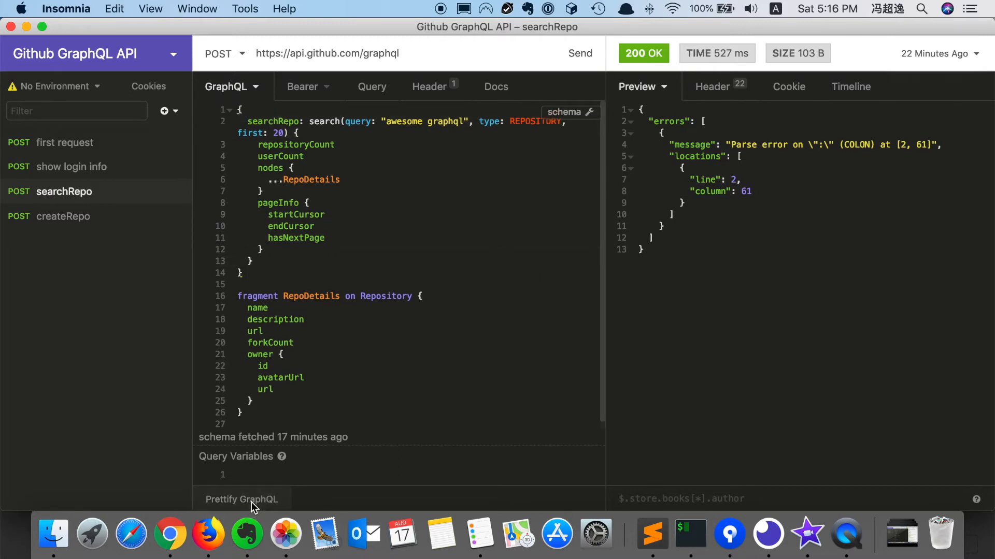
pyautogui.moveTo(308, 341)
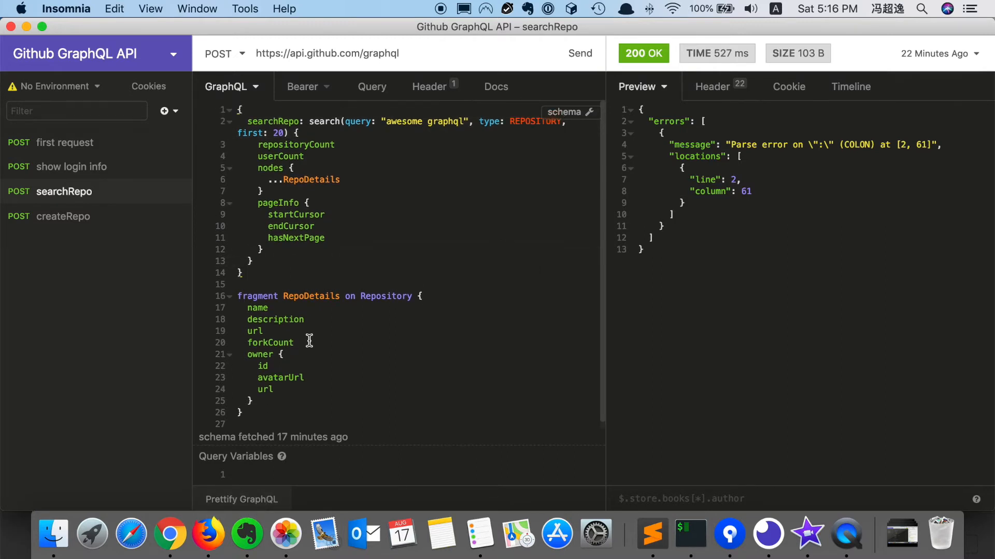
pyautogui.click(578, 53)
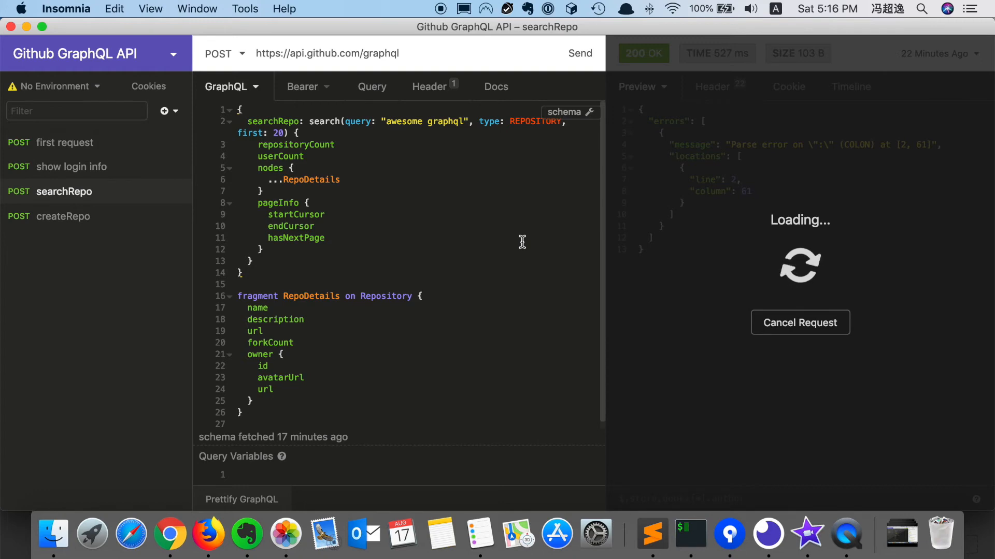